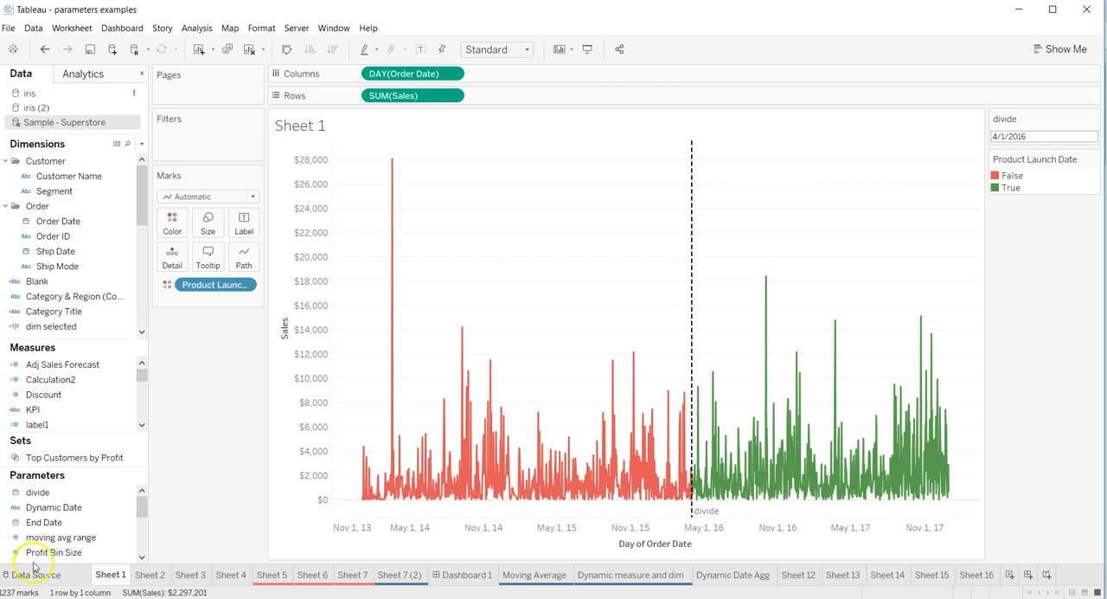
Show the Sample - Superstore raw rows via View Data, starting with 50000 in the row count
left_click(62, 365)
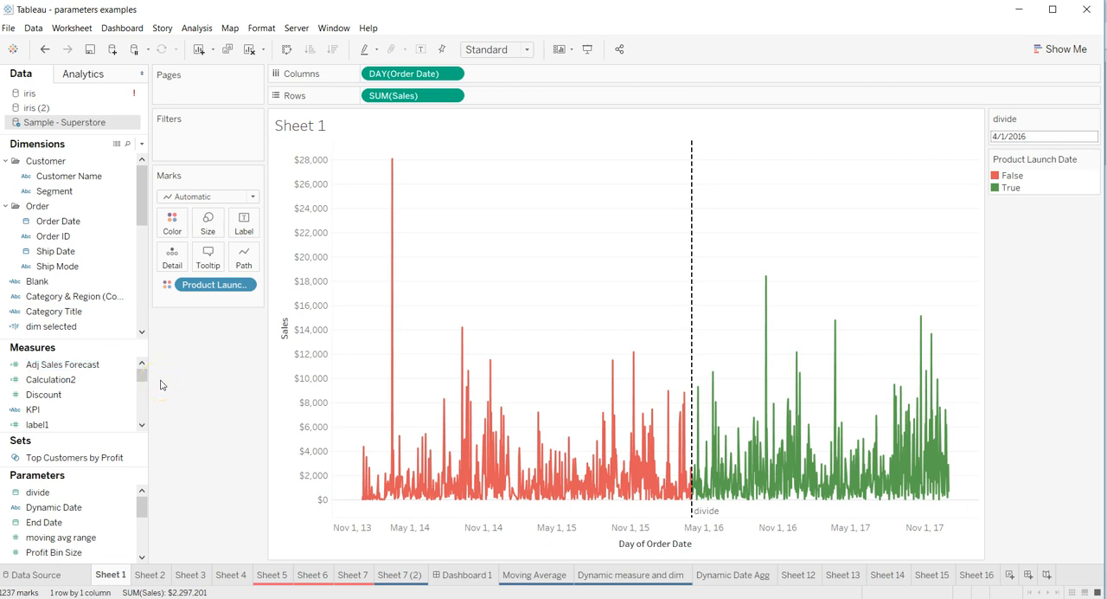
mouse_move(124, 159)
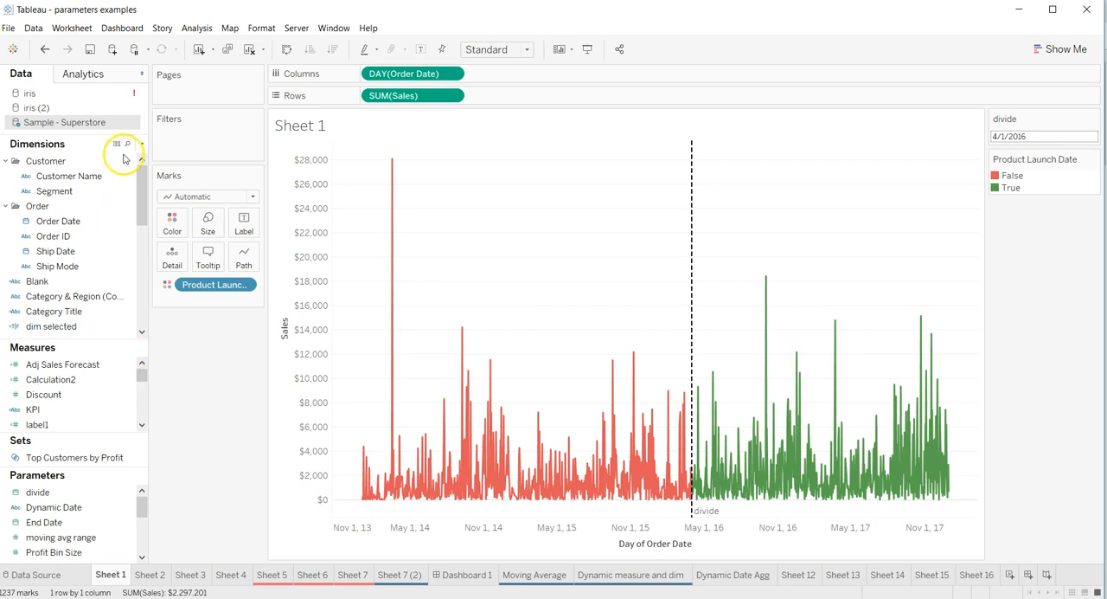
mouse_move(114, 146)
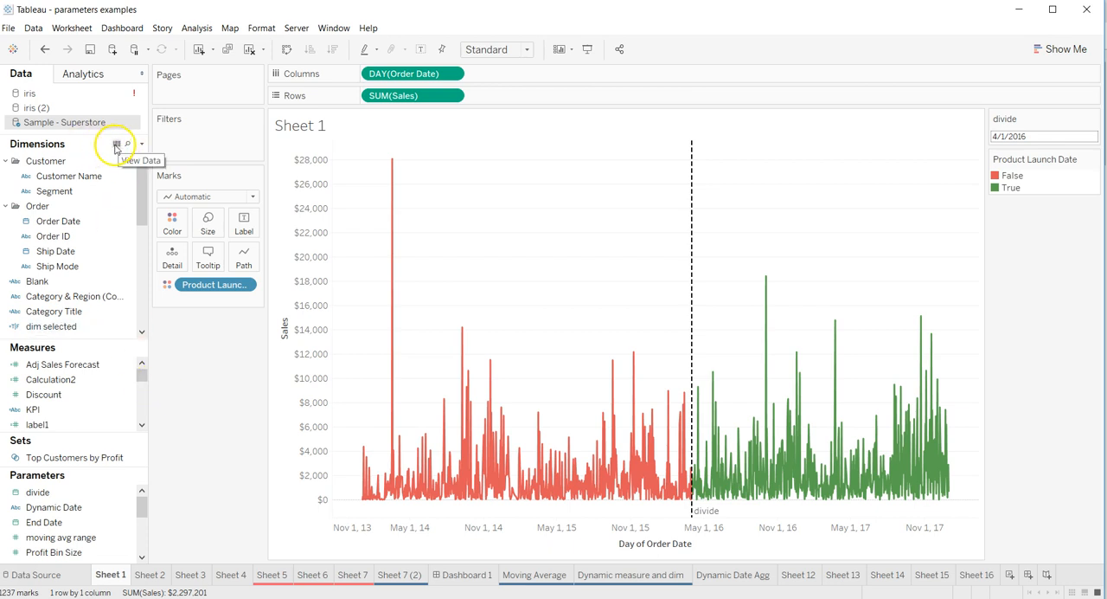
left_click(116, 144)
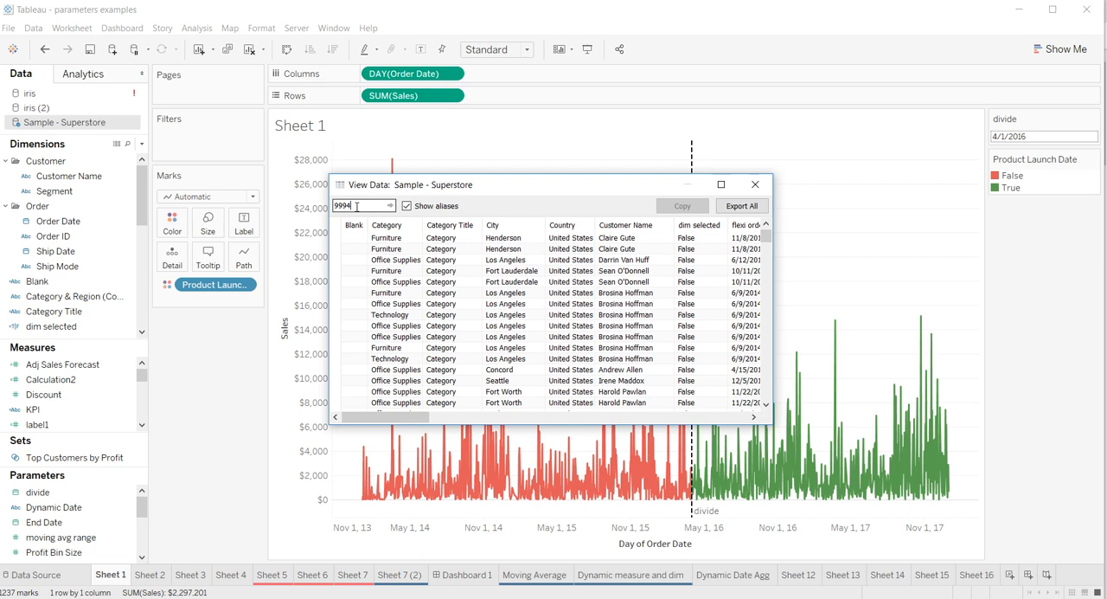
type("50000")
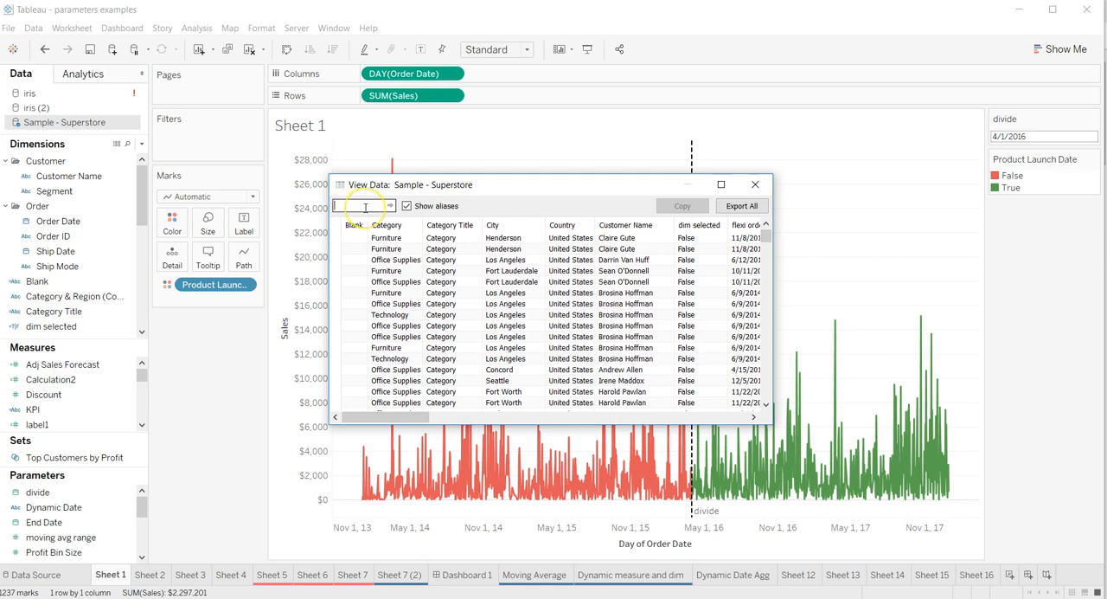
mouse_move(402, 325)
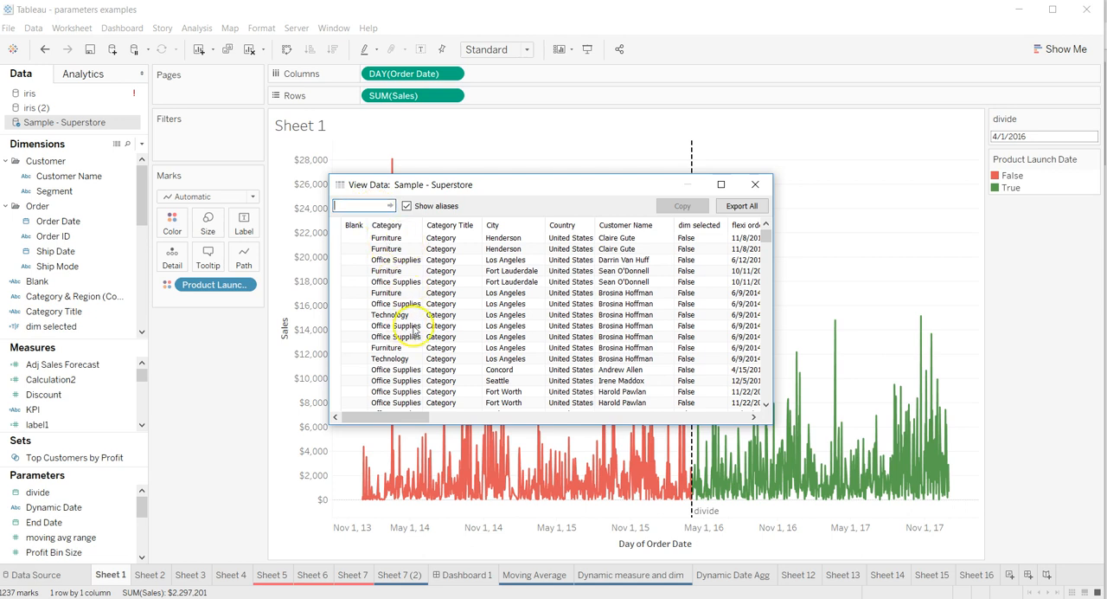
Limit the listing to 500 rows and select all of them
type("500 rows")
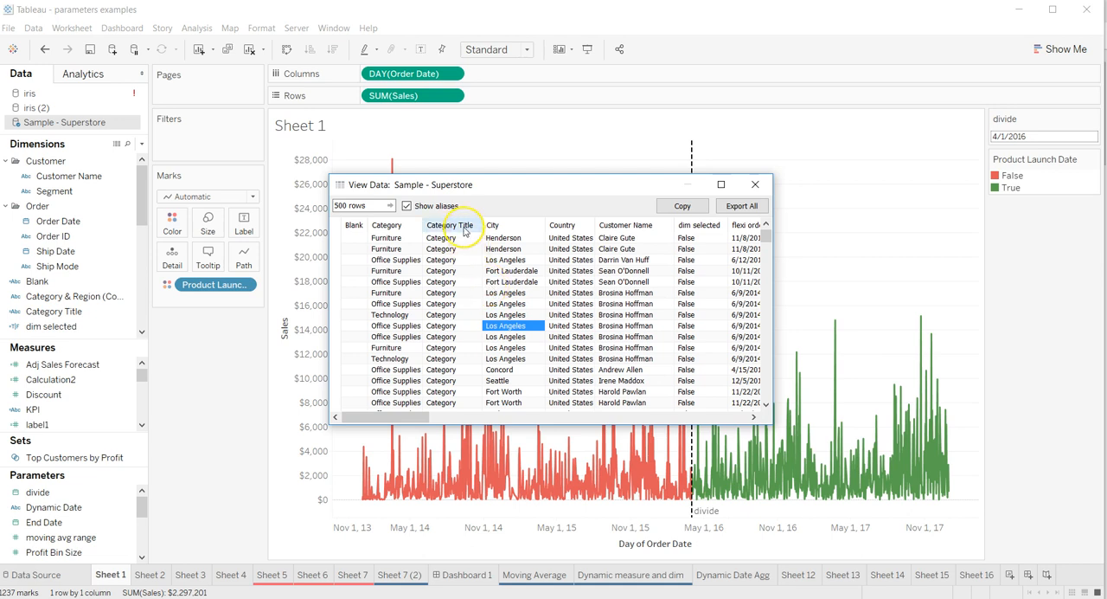
mouse_move(361, 239)
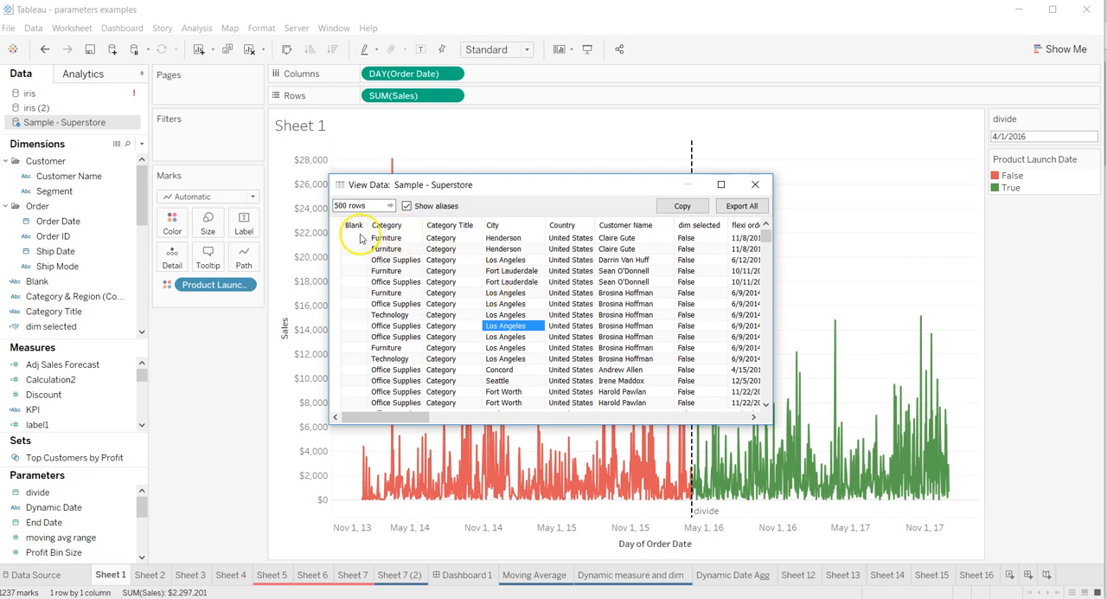
left_click(355, 225)
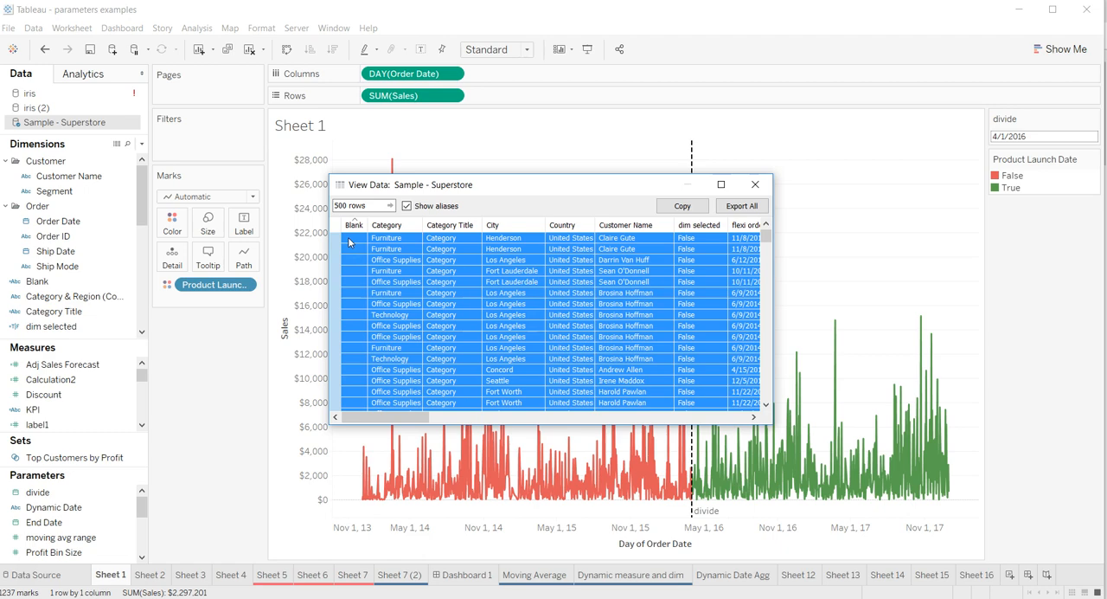
Move City before Category Title and Country after dim selected
left_click(740, 206)
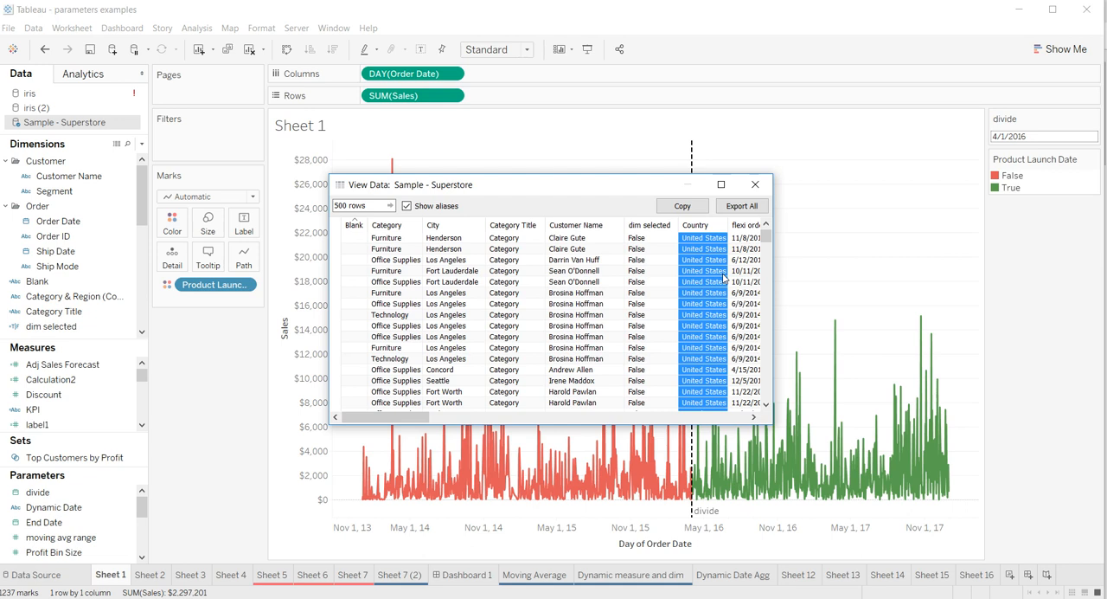
Close the View Data window, returning to Sheet 1's daily sales chart
left_click(354, 206)
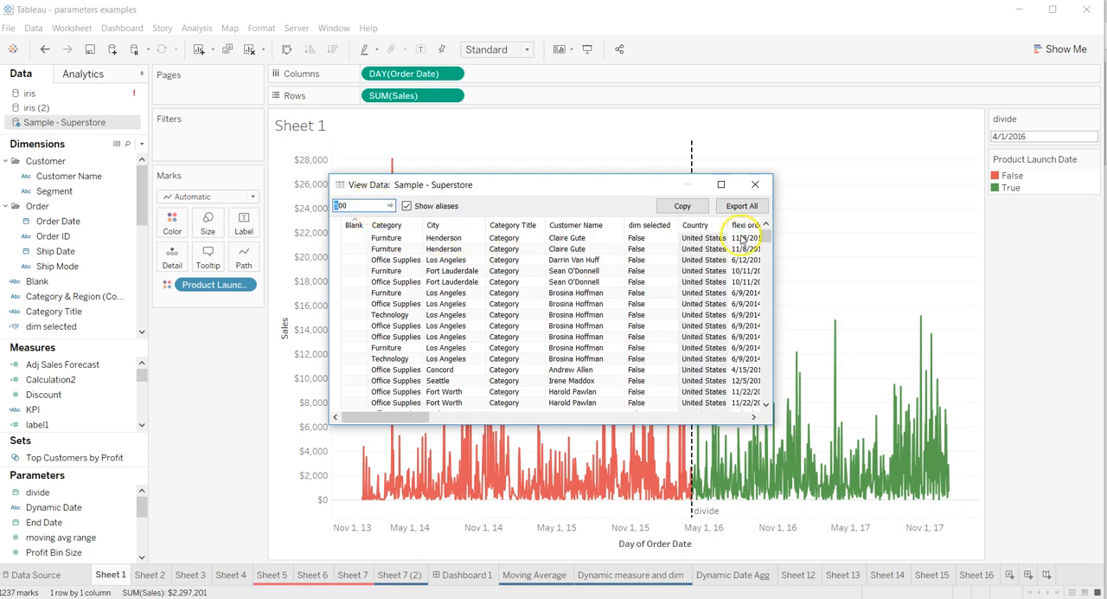
left_click(754, 185)
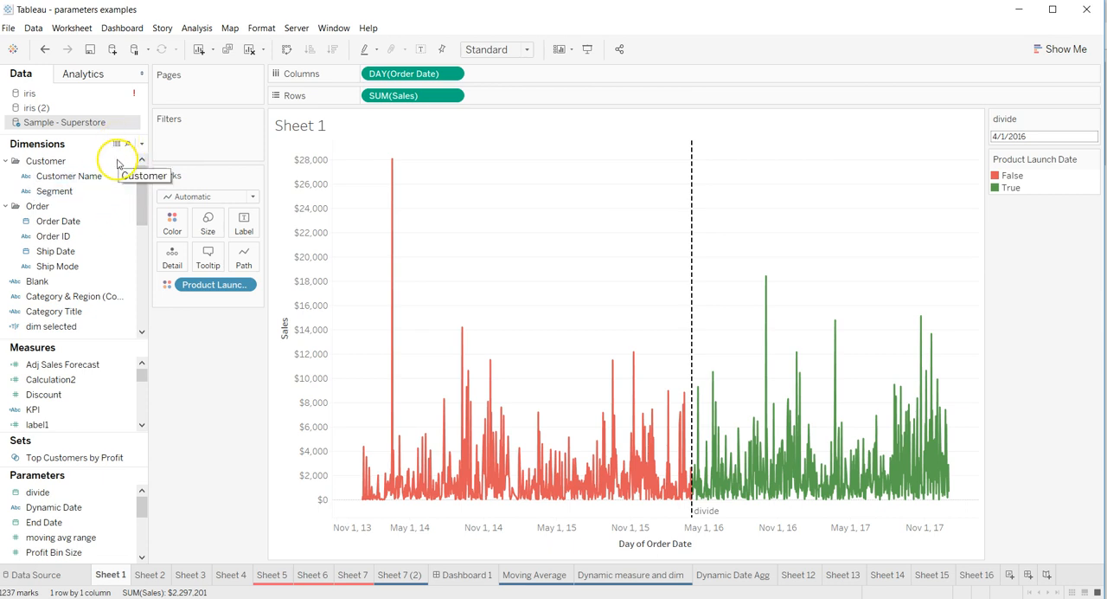
mouse_move(117, 167)
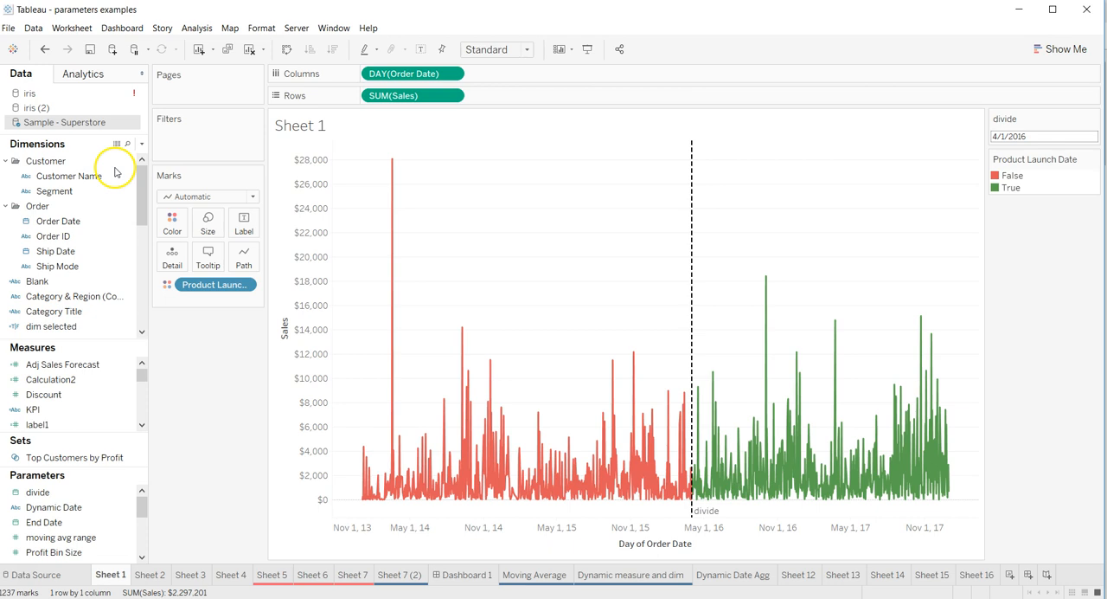